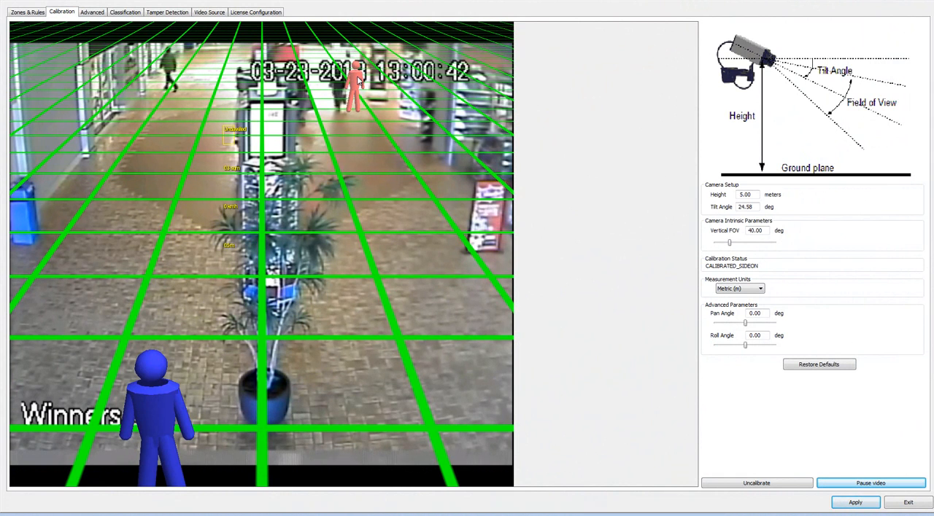
mouse_move(166, 403)
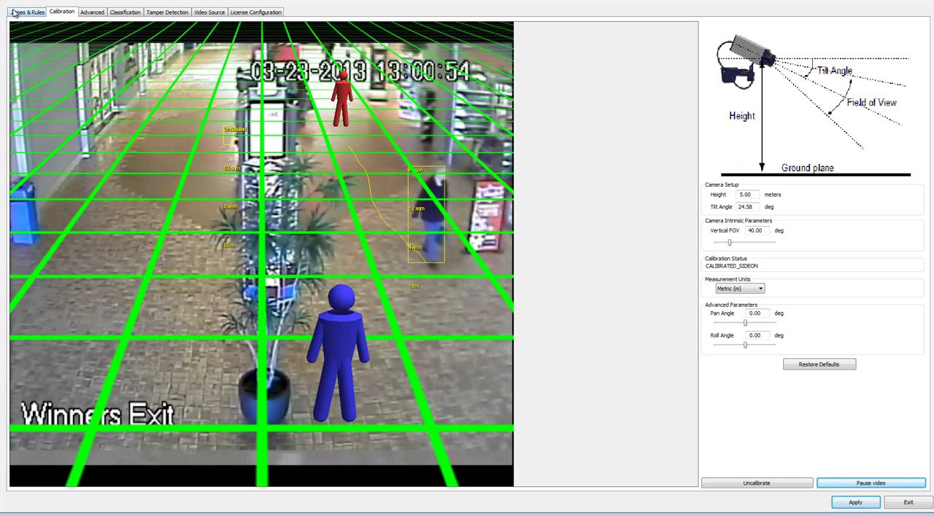
- Show the Zones & Rules view with live entering/exiting counts and Zone 2's properties
click(26, 11)
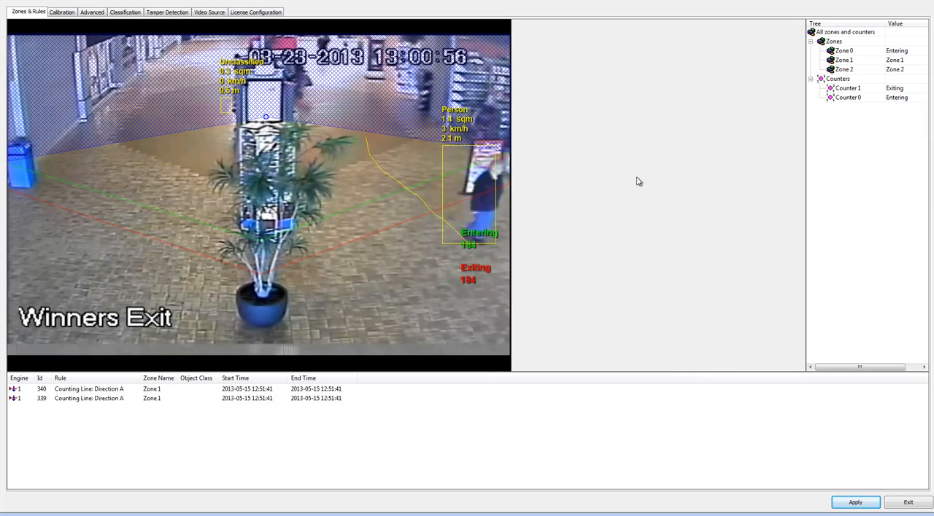
mouse_move(362, 111)
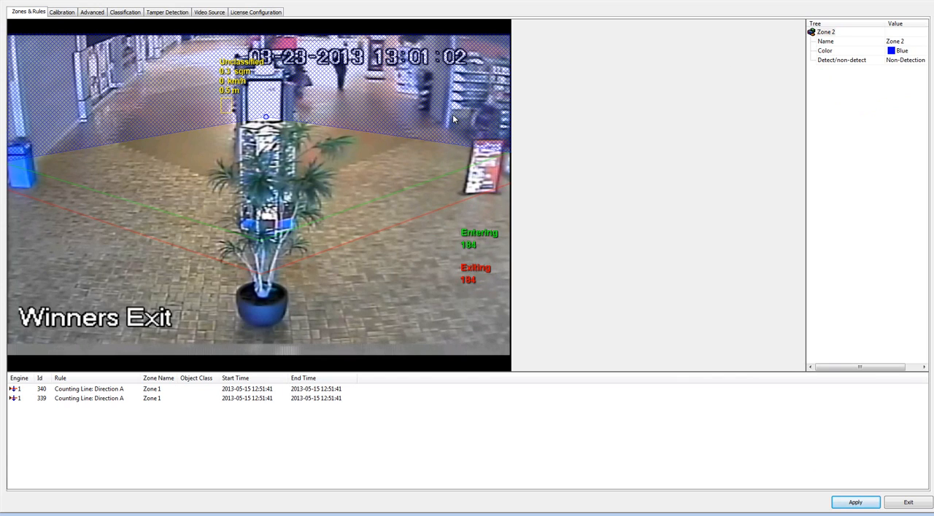
mouse_move(550, 111)
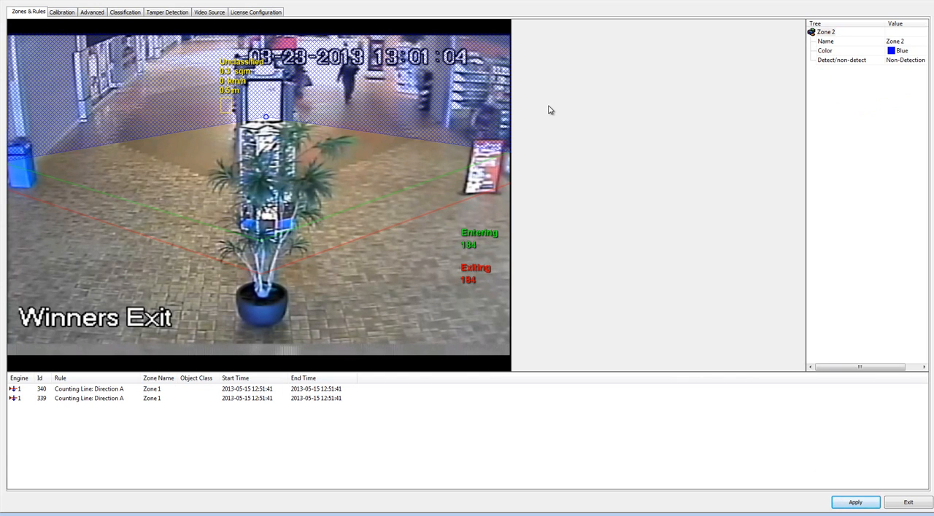
mouse_move(440, 117)
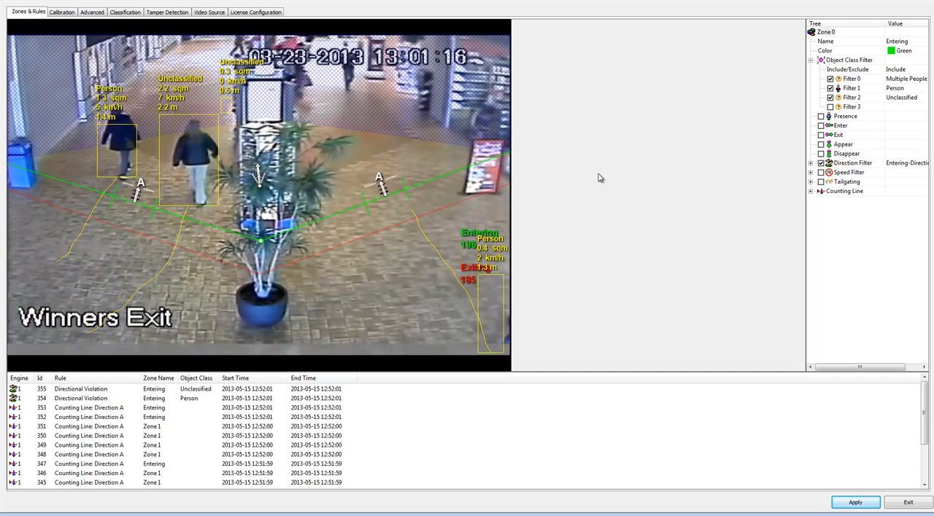
mouse_move(592, 176)
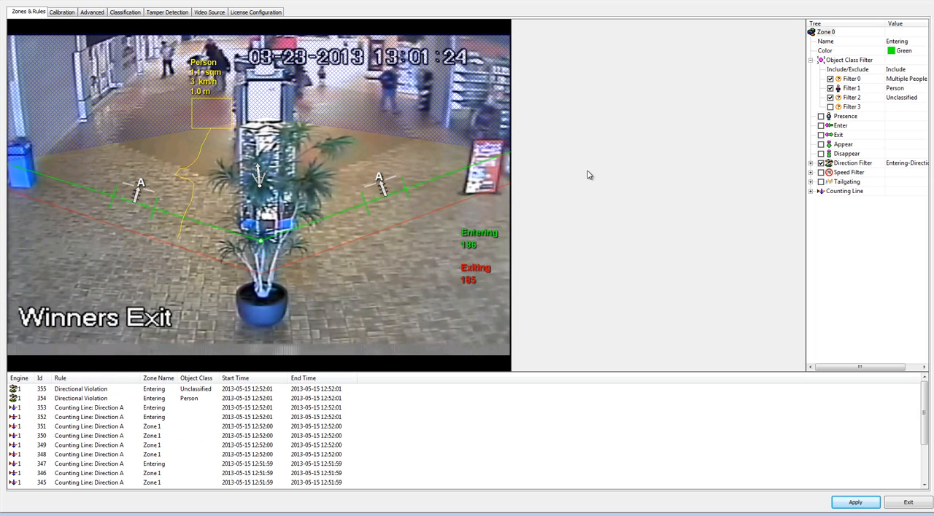
mouse_move(366, 207)
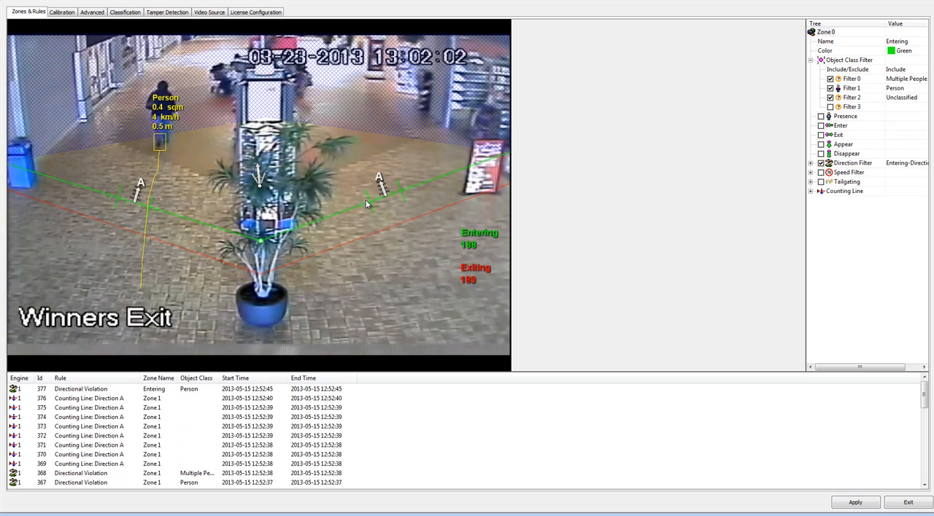
mouse_move(455, 265)
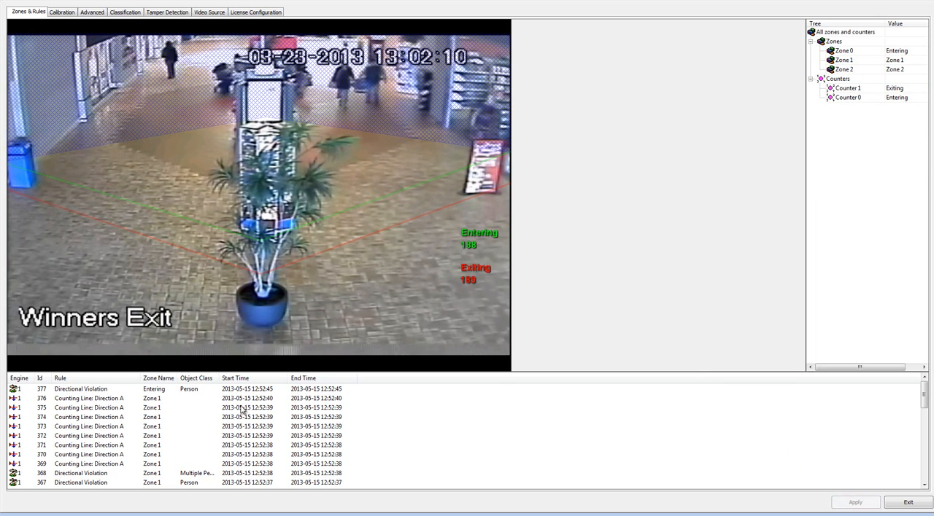
mouse_move(484, 245)
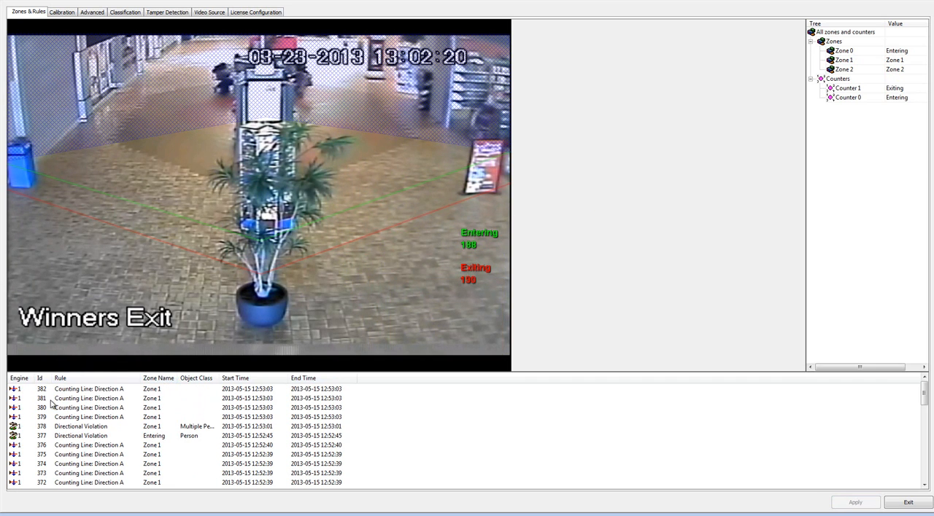
mouse_move(35, 397)
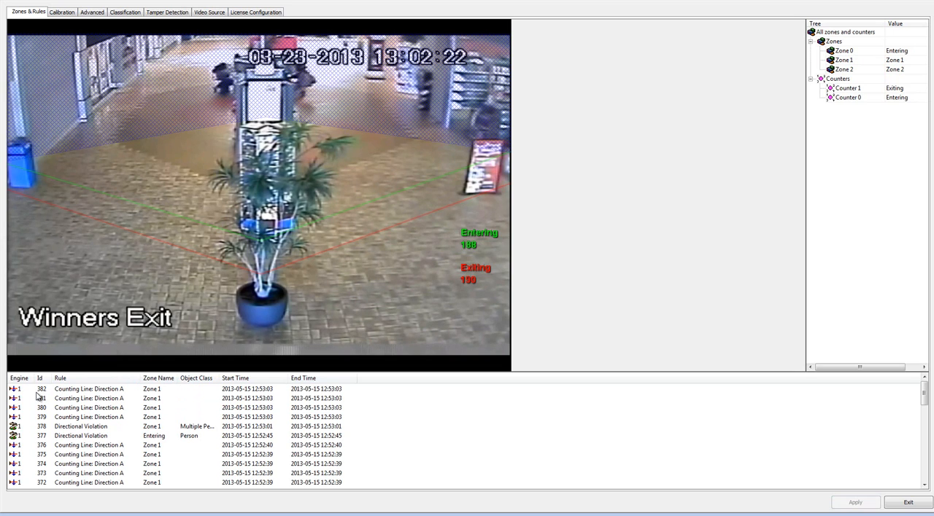